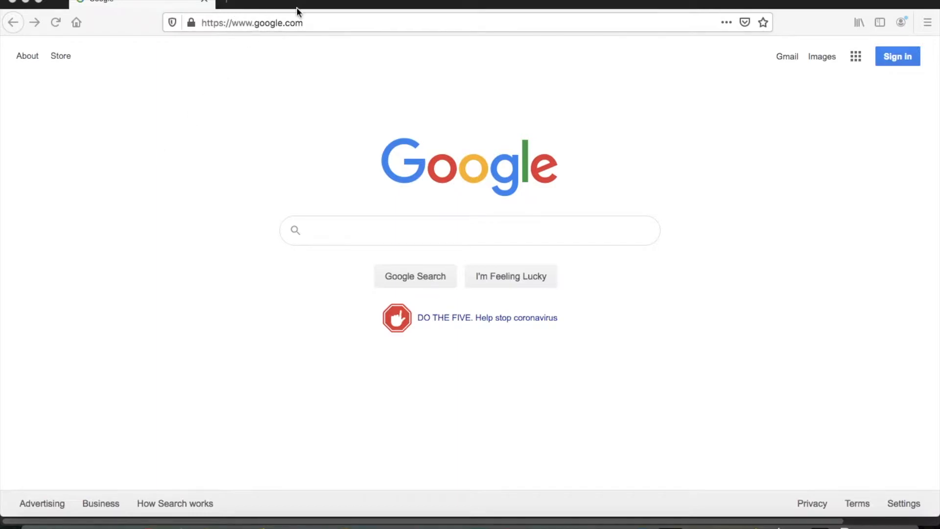
- Navigate to clever.sfusd.edu to reach the SFUSD Clever login page
{"action": "left_click", "coordinate": [251, 23]}
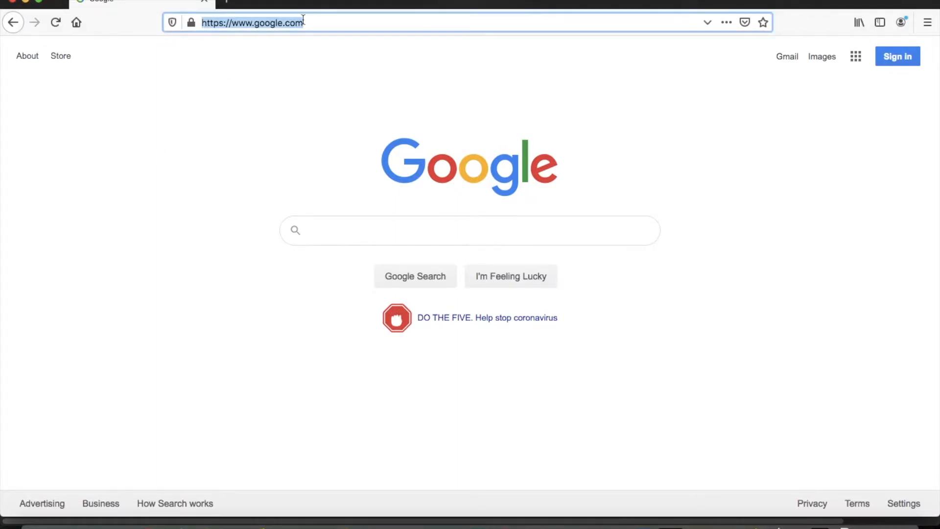
{"action": "type", "text": "clever.sfusd.edu"}
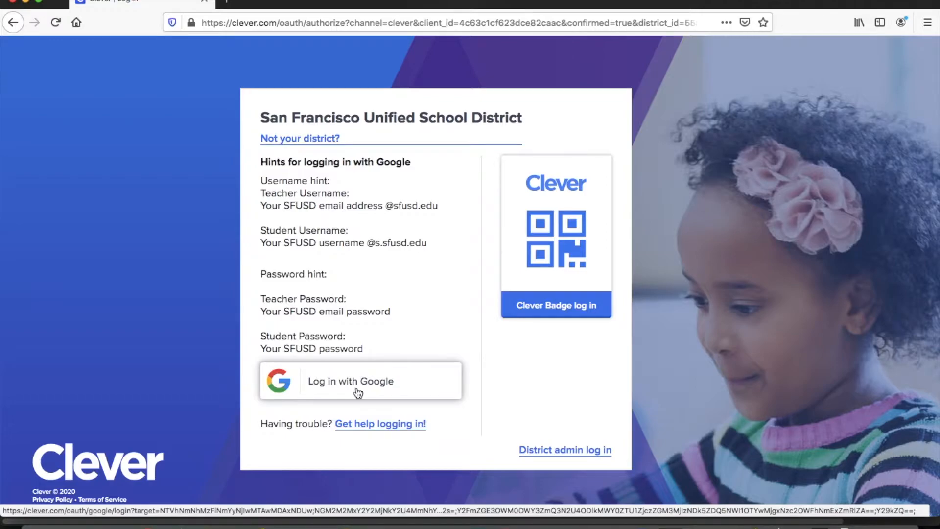
{"action": "left_click", "coordinate": [350, 381]}
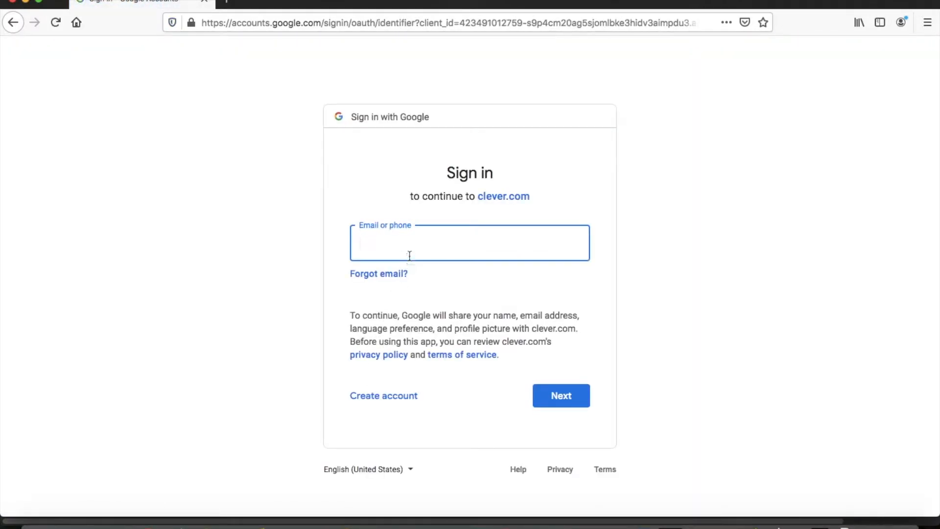
{"action": "left_click", "coordinate": [469, 242]}
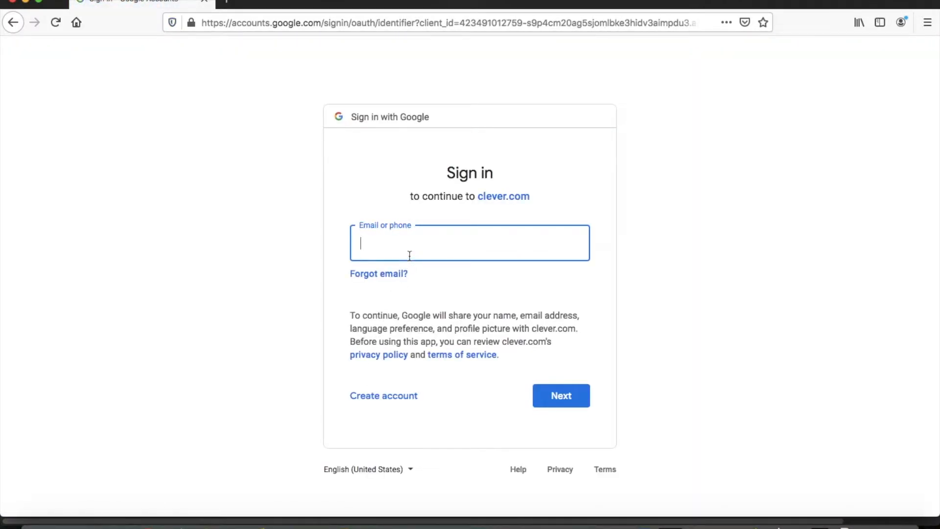
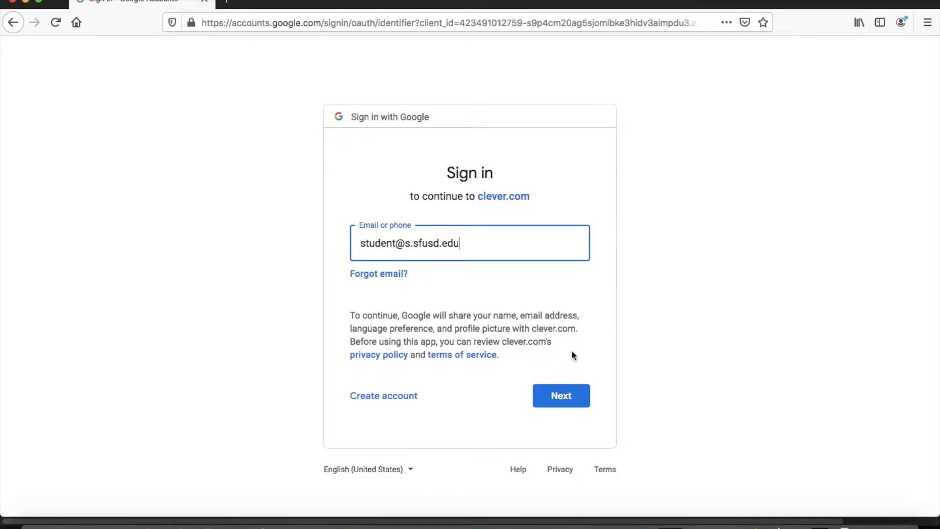
{"action": "left_click", "coordinate": [560, 395]}
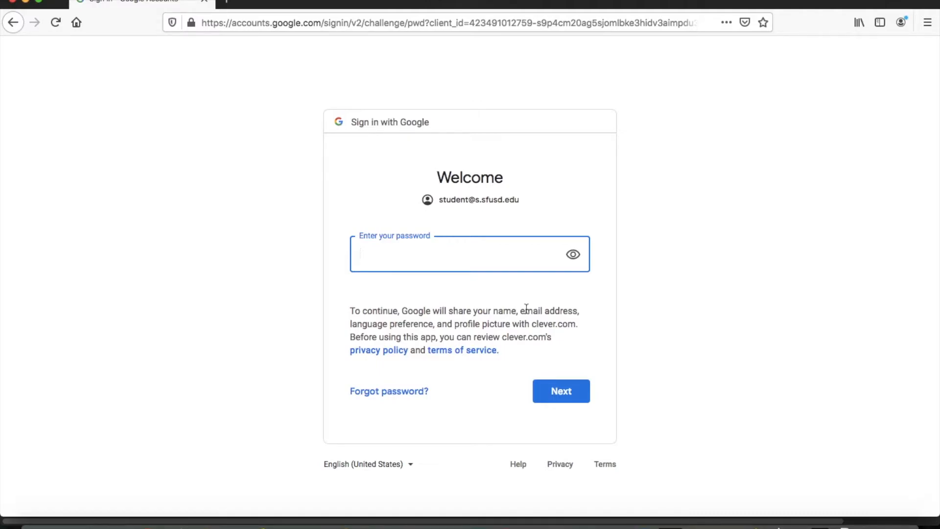
{"action": "left_click", "coordinate": [469, 254]}
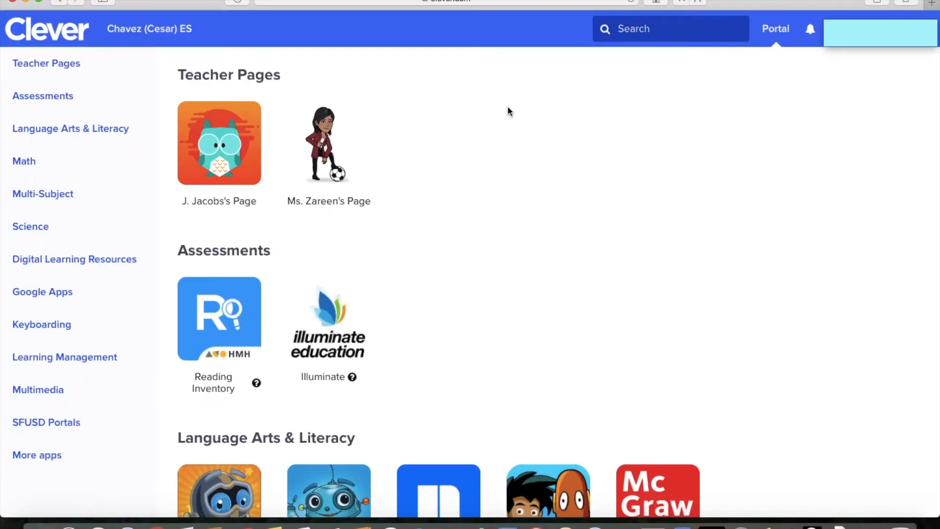
{"action": "mouse_move", "coordinate": [420, 157]}
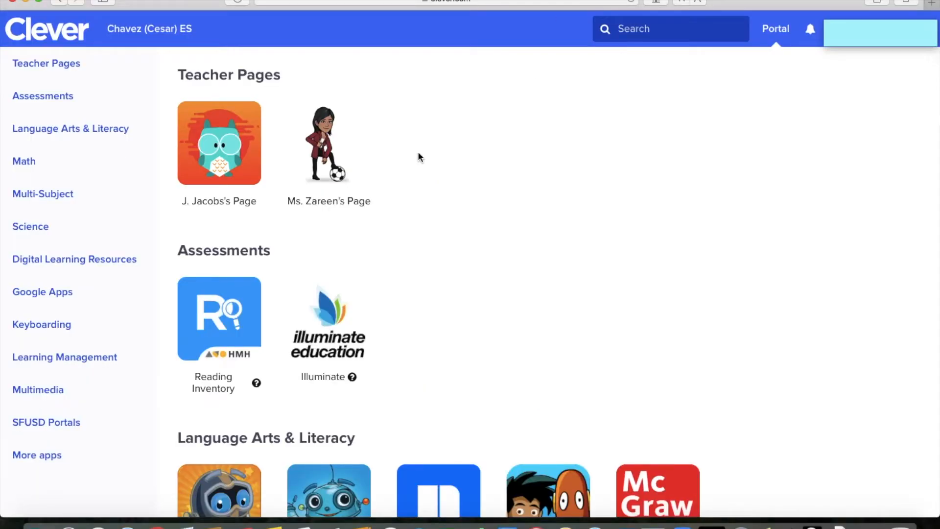
{"action": "scroll", "scroll_direction": "down", "scroll_amount": 3}
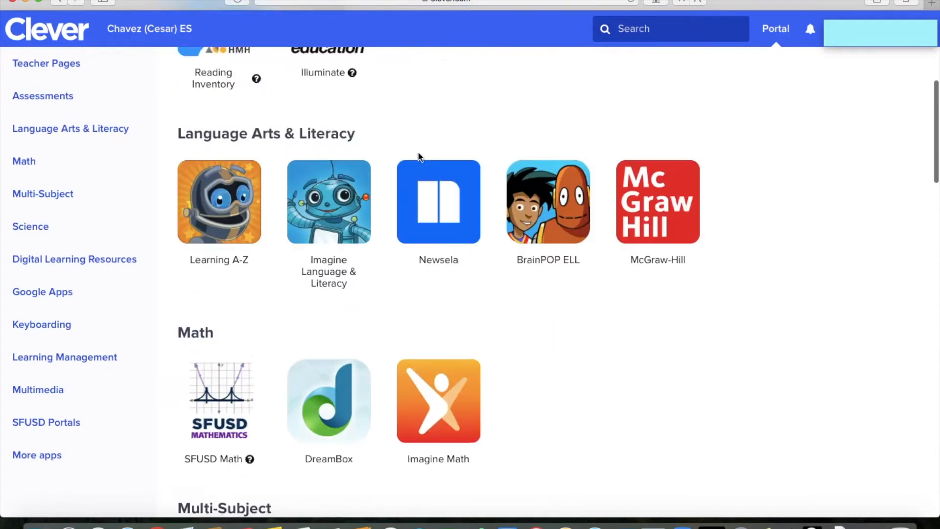
{"action": "scroll", "scroll_direction": "up", "scroll_amount": 3}
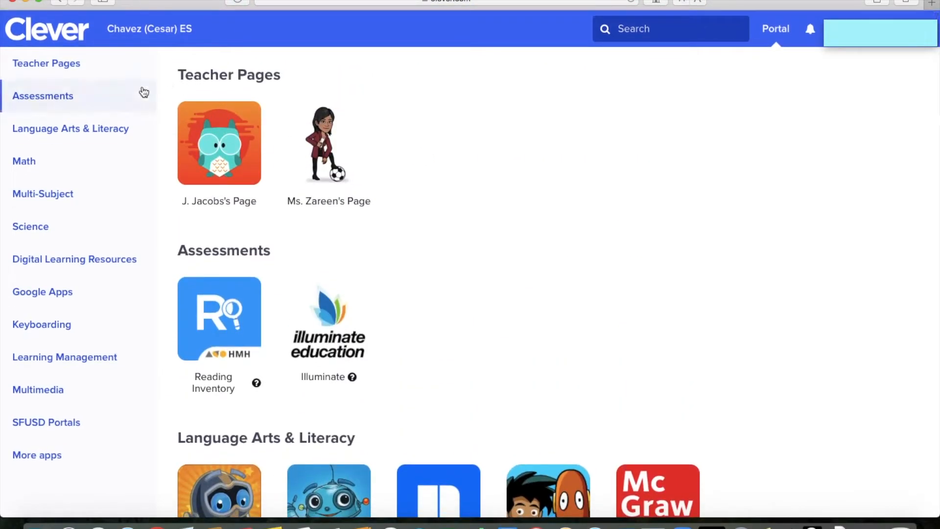
{"action": "mouse_move", "coordinate": [71, 248]}
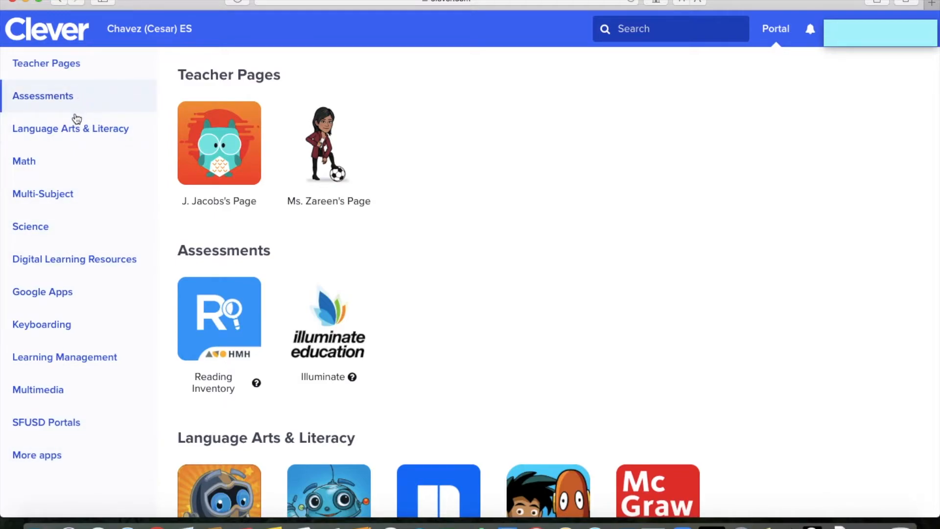
{"action": "mouse_move", "coordinate": [54, 336]}
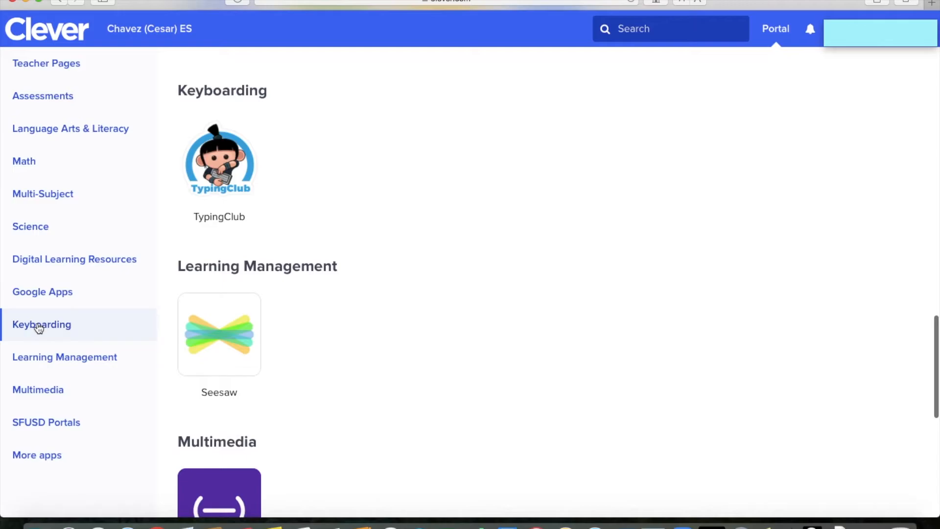
{"action": "mouse_move", "coordinate": [218, 175]}
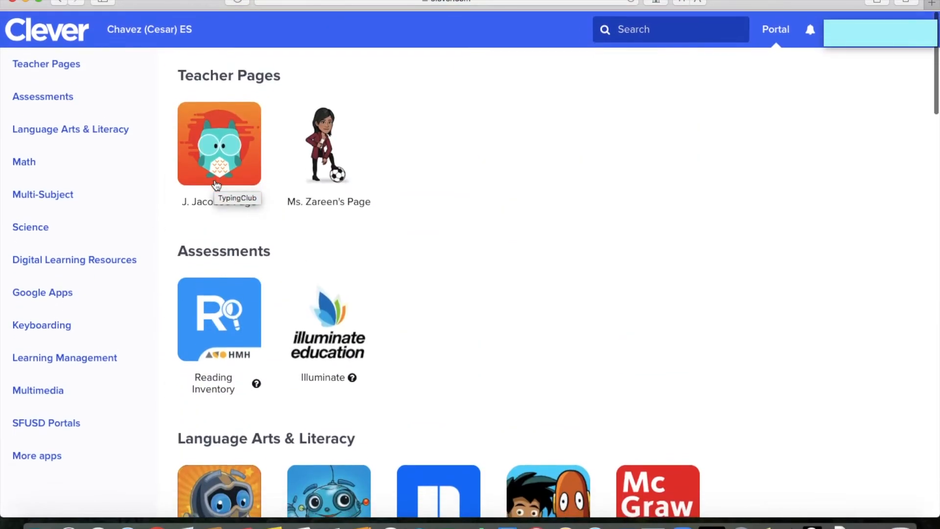
{"action": "mouse_move", "coordinate": [570, 277]}
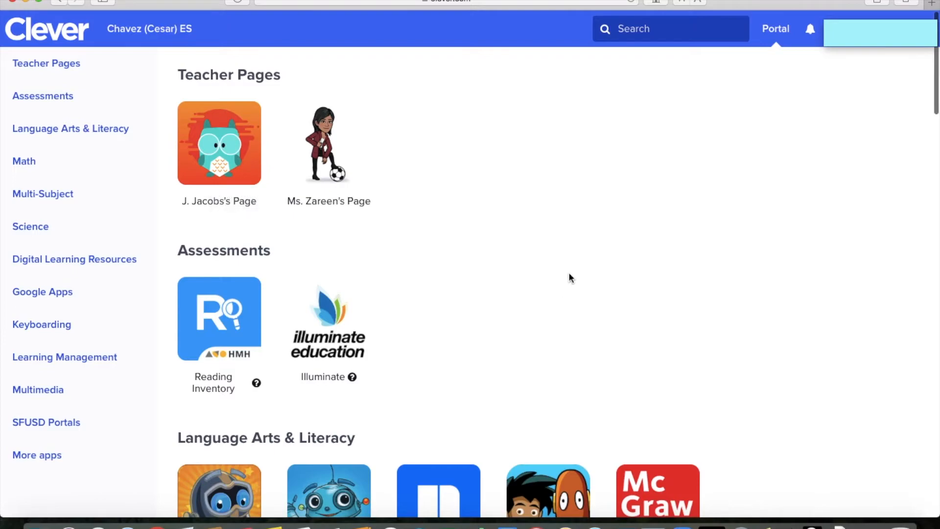
{"action": "mouse_move", "coordinate": [252, 144]}
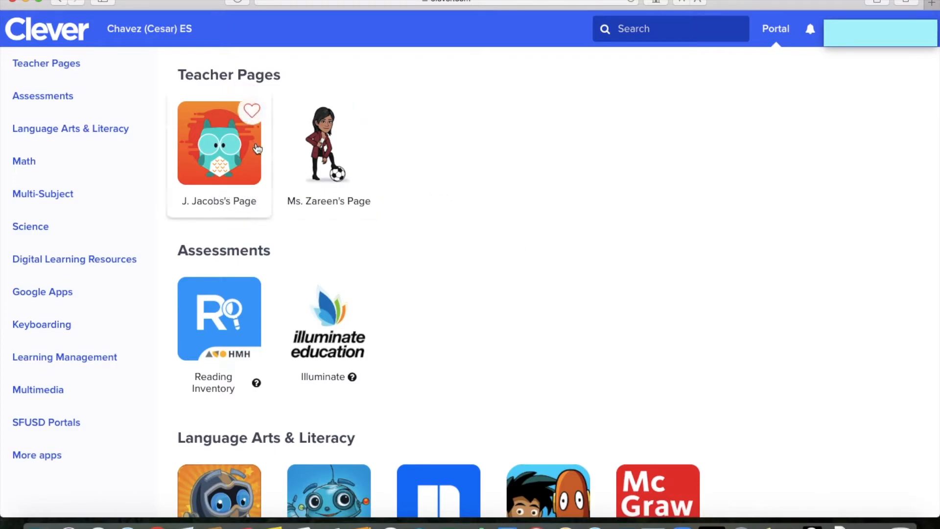
{"action": "mouse_move", "coordinate": [355, 169]}
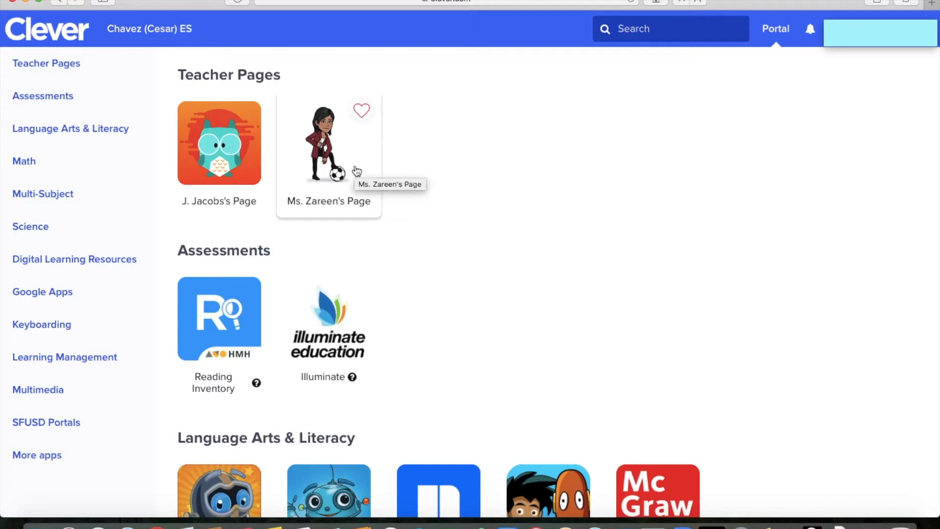
{"action": "mouse_move", "coordinate": [294, 168]}
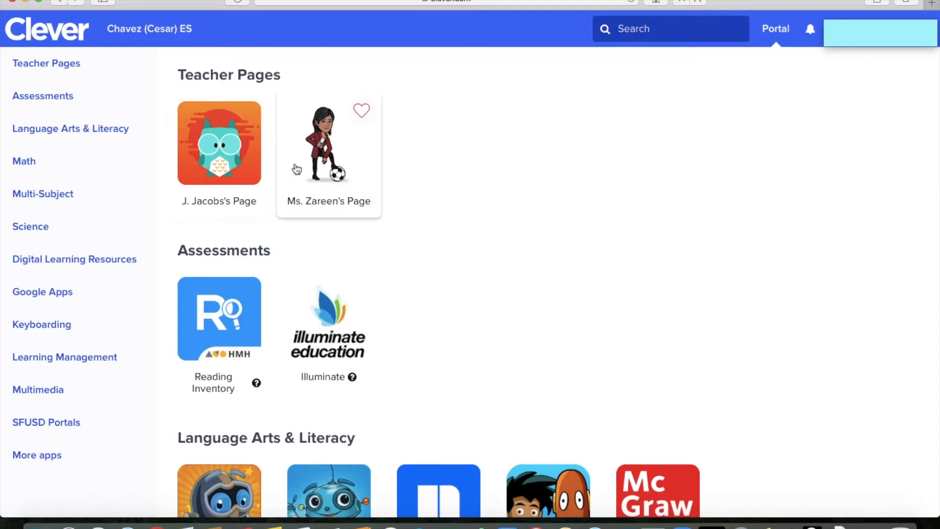
{"action": "mouse_move", "coordinate": [282, 169]}
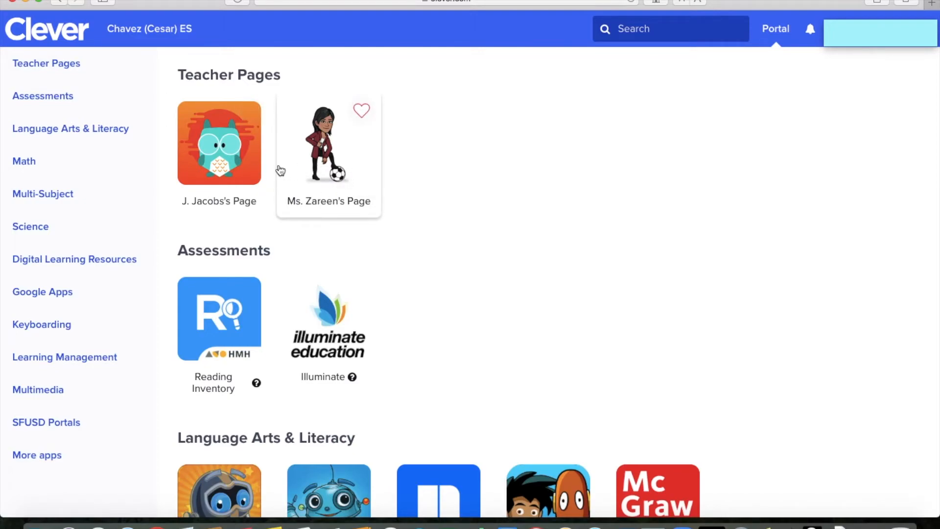
{"action": "mouse_move", "coordinate": [244, 164]}
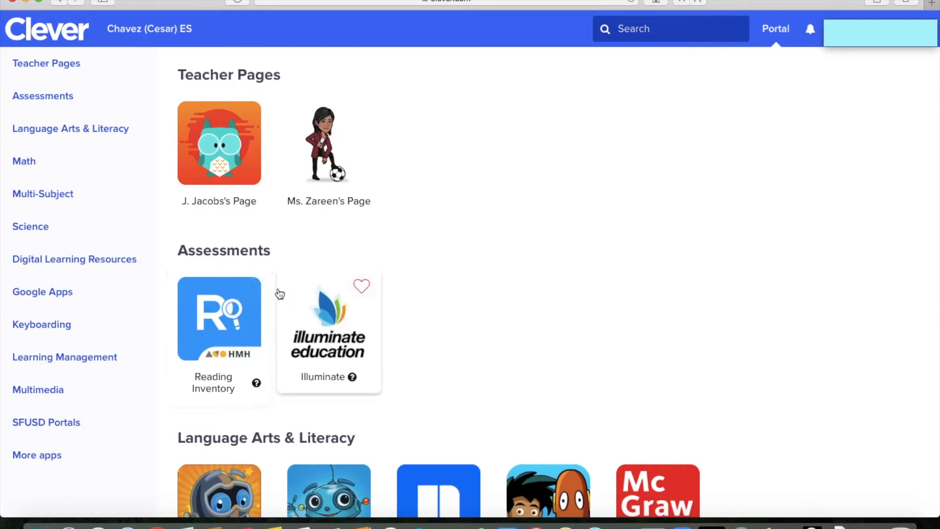
{"action": "scroll", "scroll_direction": "down", "scroll_amount": 3}
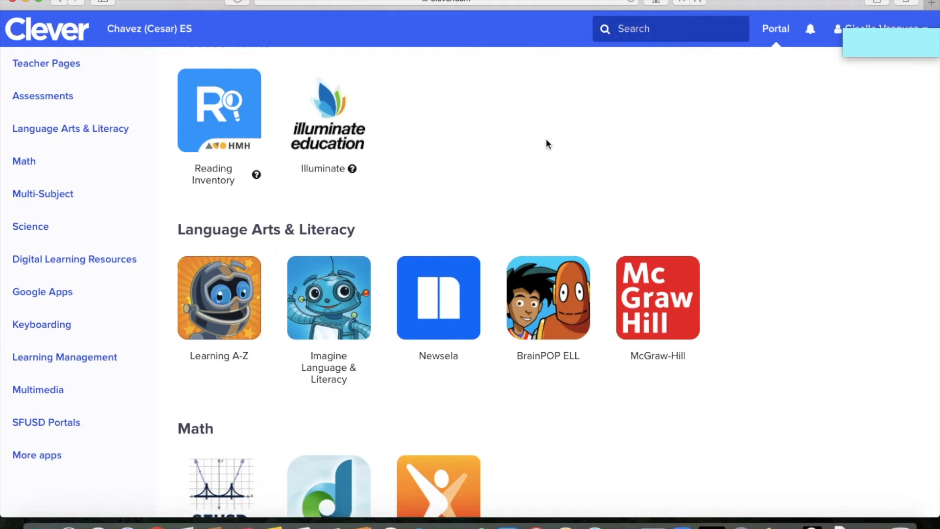
{"action": "mouse_move", "coordinate": [527, 164]}
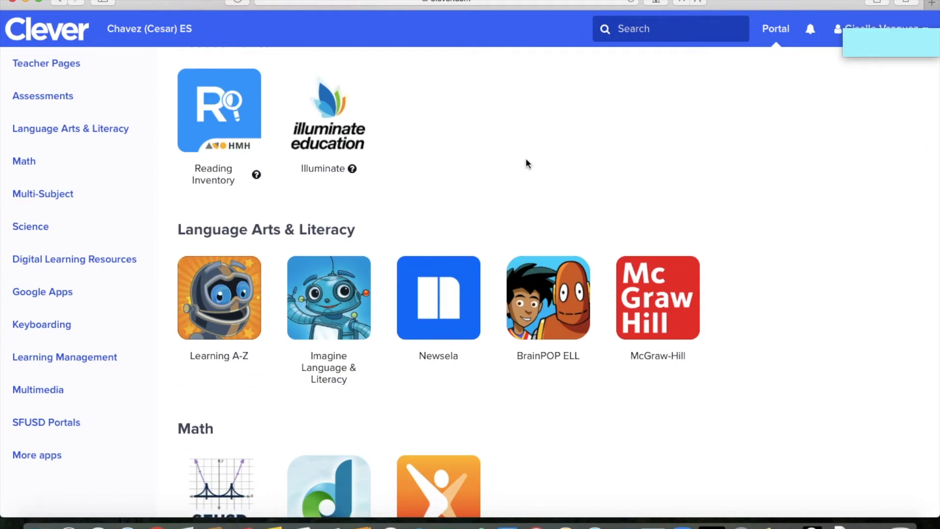
{"action": "mouse_move", "coordinate": [218, 300]}
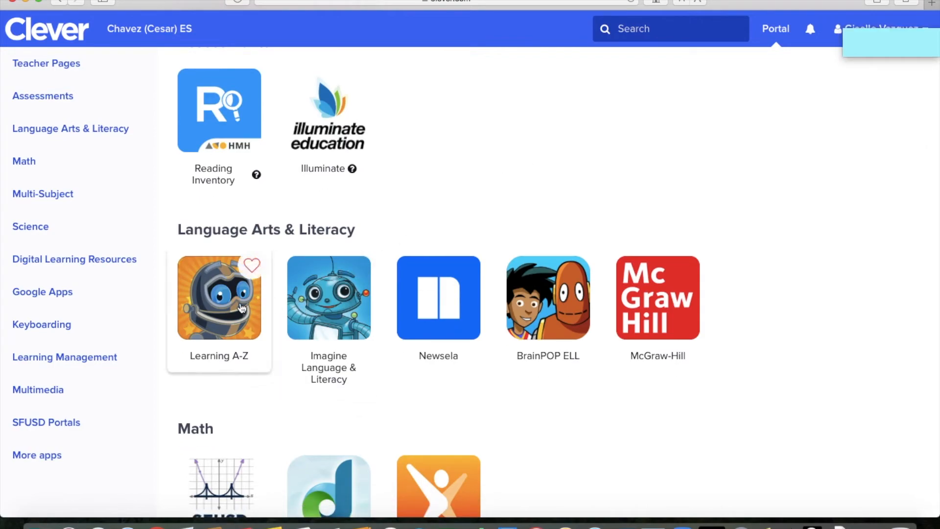
{"action": "left_click", "coordinate": [218, 298]}
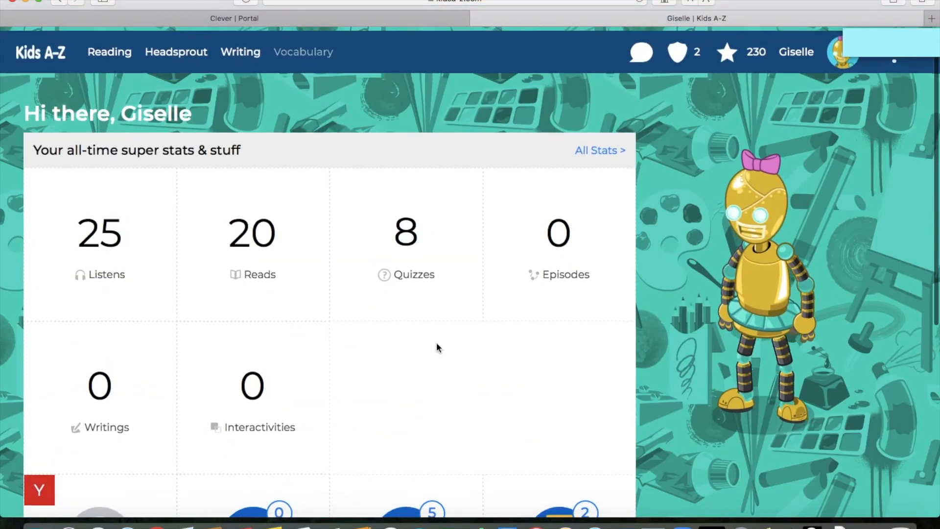
- Switch between the Clever portal and Kids A-Z tabs, ending on the Clever portal
{"action": "left_click", "coordinate": [234, 18]}
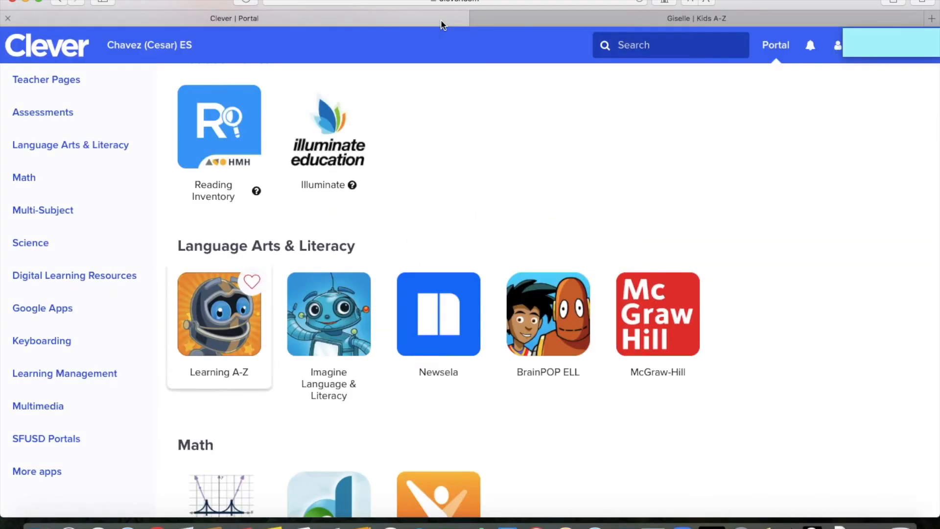
{"action": "left_click", "coordinate": [697, 17]}
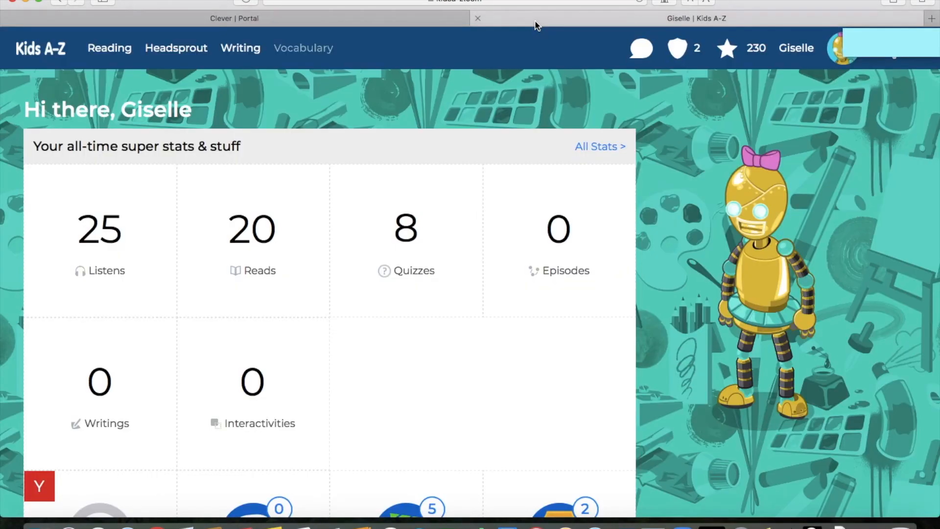
{"action": "left_click", "coordinate": [234, 17]}
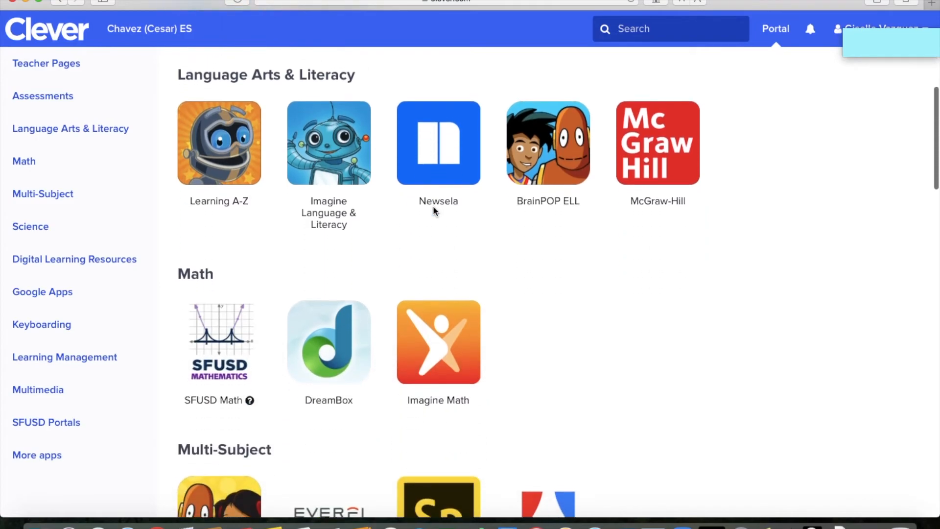
{"action": "scroll", "scroll_direction": "down", "scroll_amount": 3}
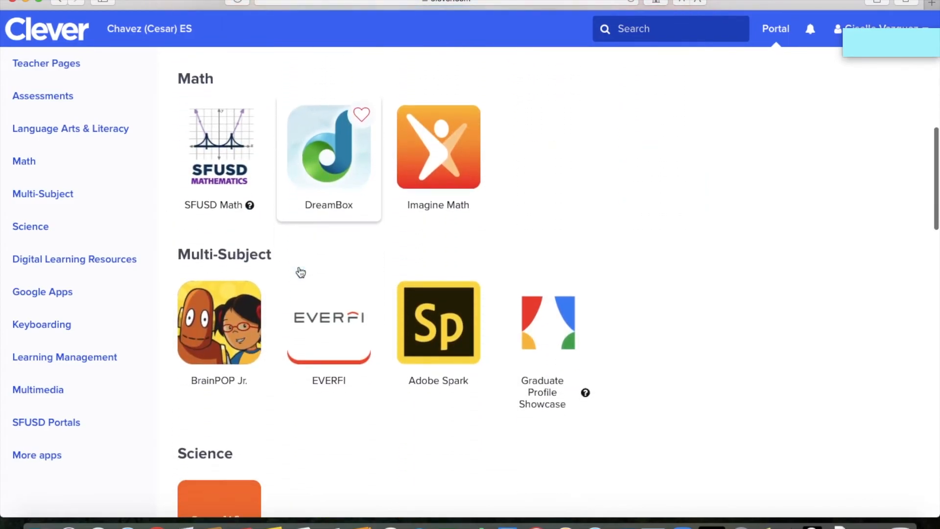
{"action": "scroll", "scroll_direction": "down", "scroll_amount": 3}
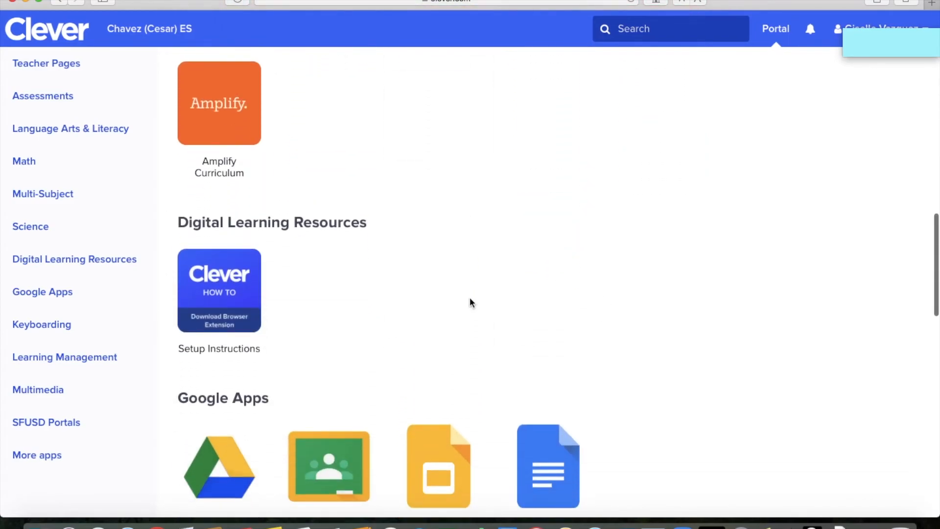
{"action": "scroll", "scroll_direction": "down", "scroll_amount": 3}
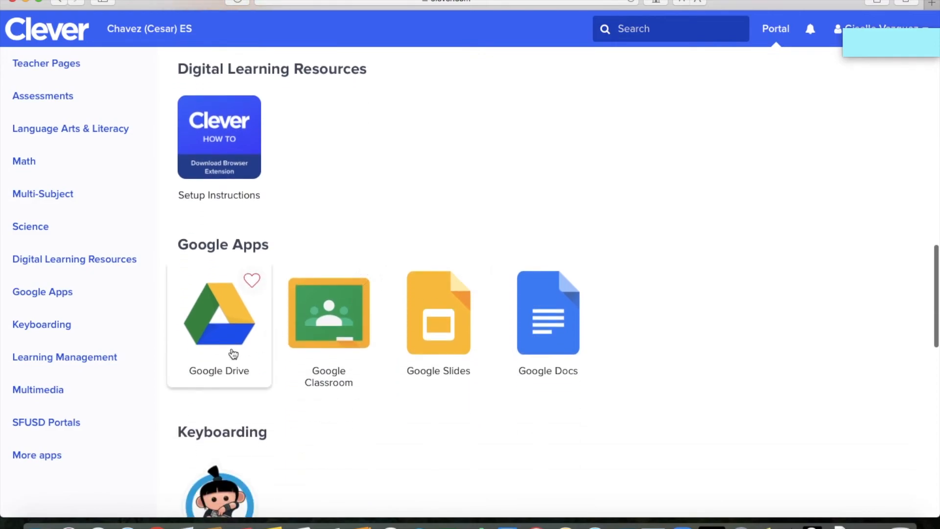
{"action": "mouse_move", "coordinate": [329, 350]}
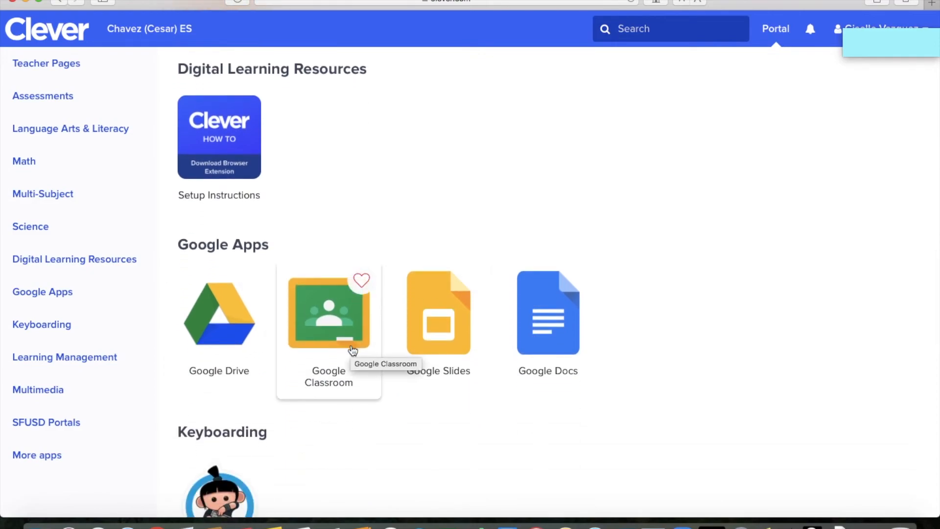
{"action": "scroll", "scroll_direction": "down", "scroll_amount": 3}
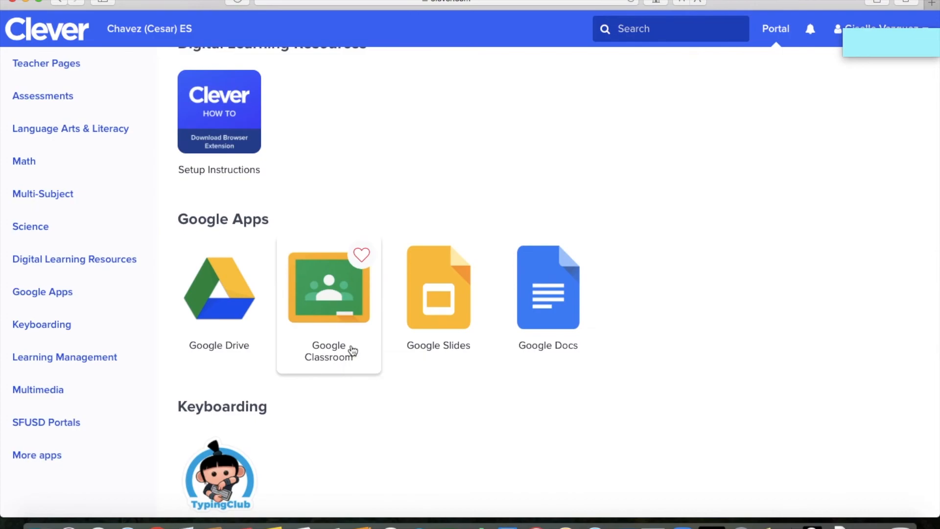
{"action": "scroll", "scroll_direction": "down", "scroll_amount": 3}
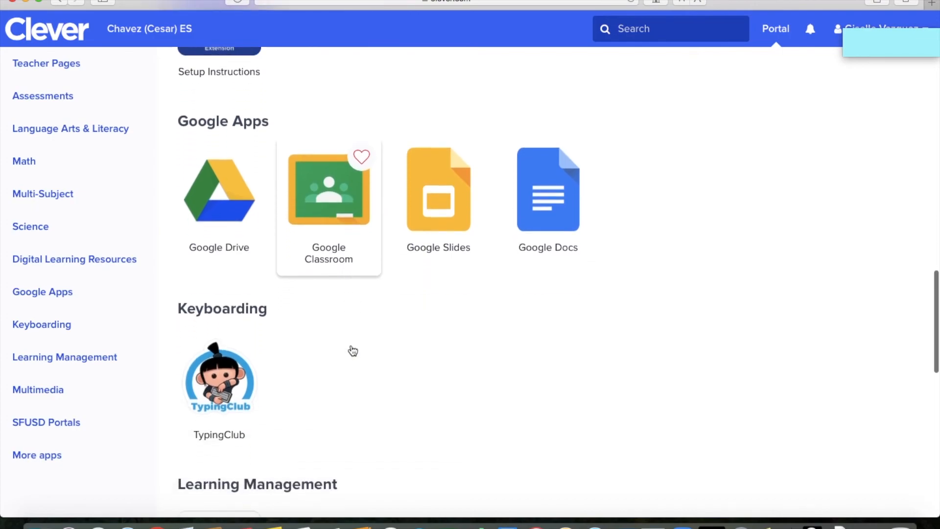
{"action": "scroll", "scroll_direction": "down", "scroll_amount": 3}
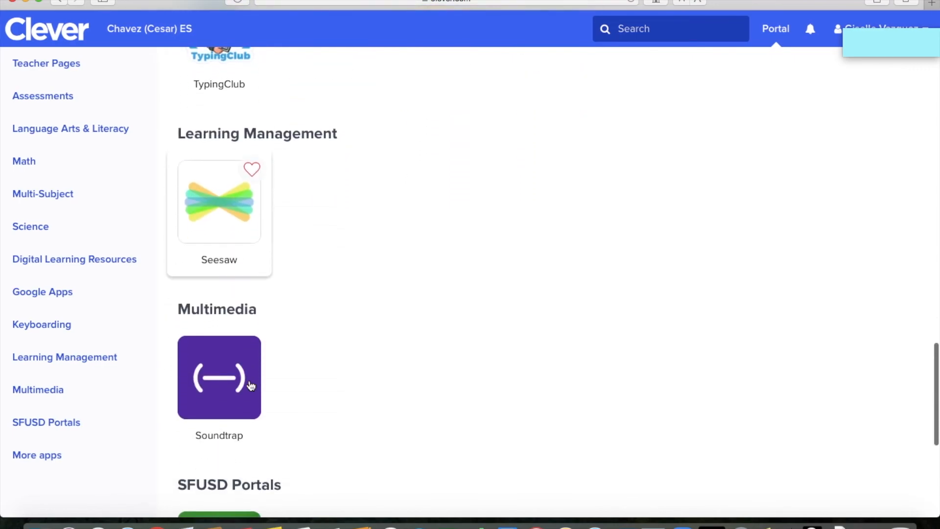
{"action": "scroll", "scroll_direction": "down", "scroll_amount": 3}
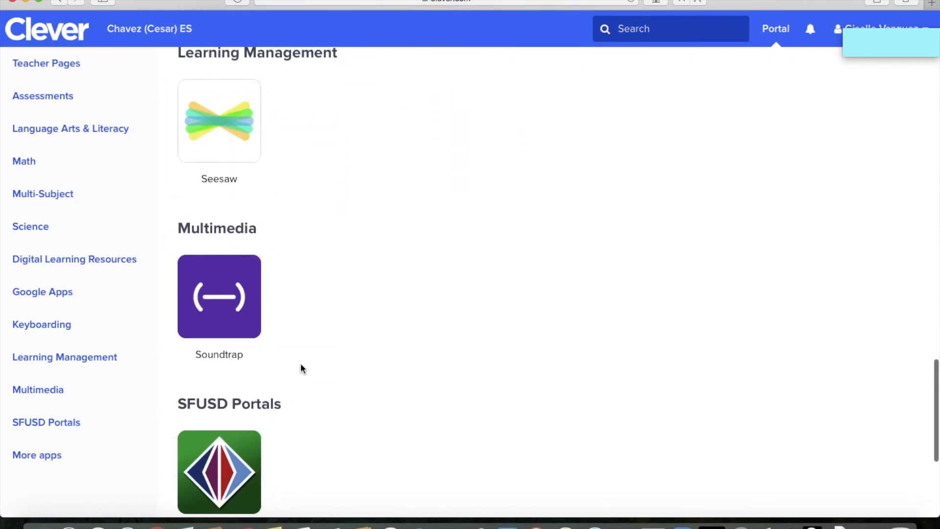
{"action": "scroll", "scroll_direction": "down", "scroll_amount": 3}
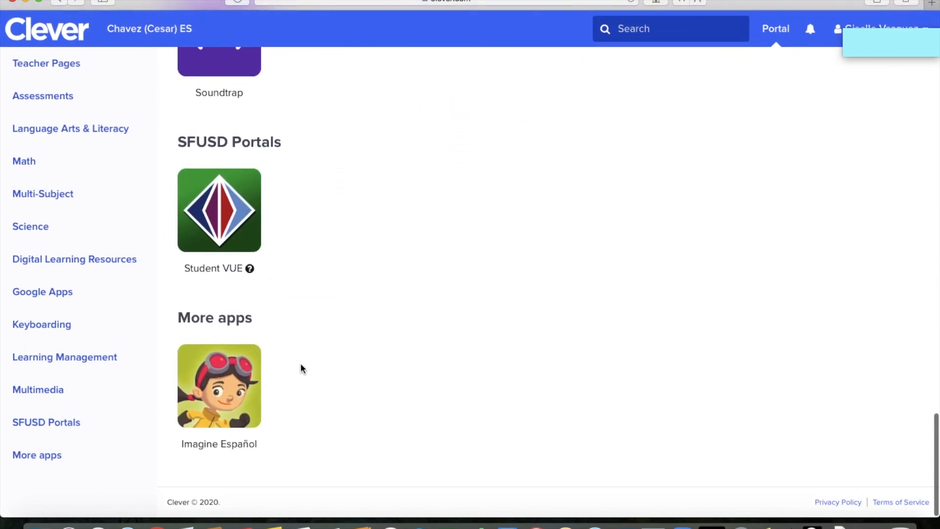